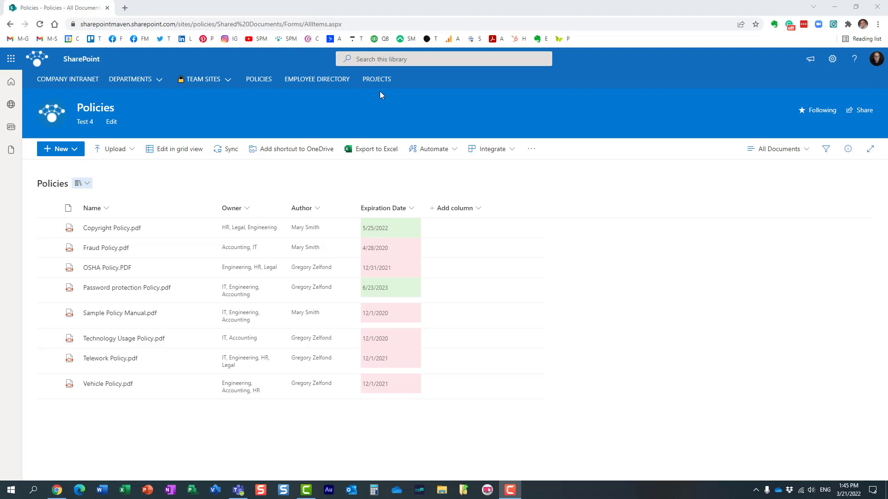
mouse_move(404, 119)
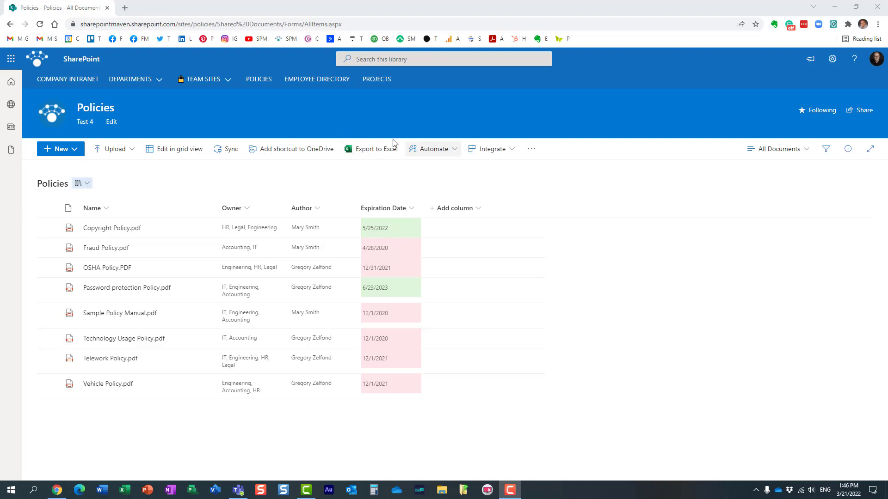
mouse_move(373, 148)
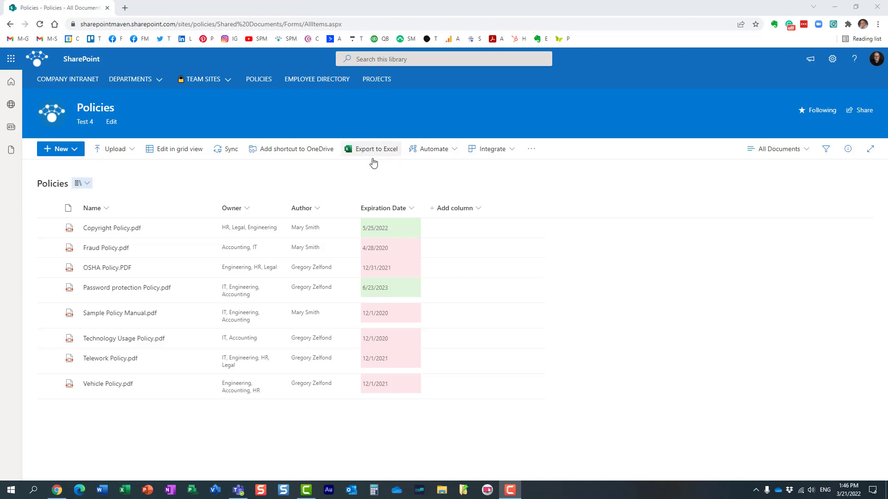
mouse_move(213, 68)
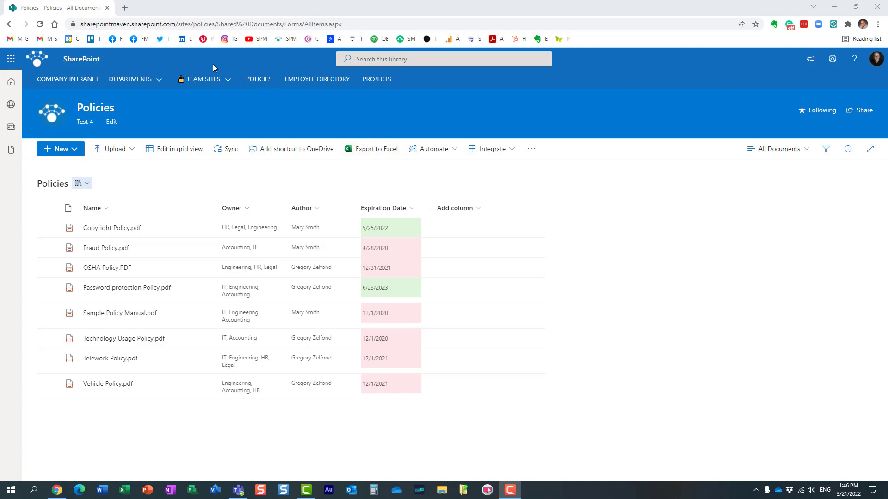
mouse_move(78, 52)
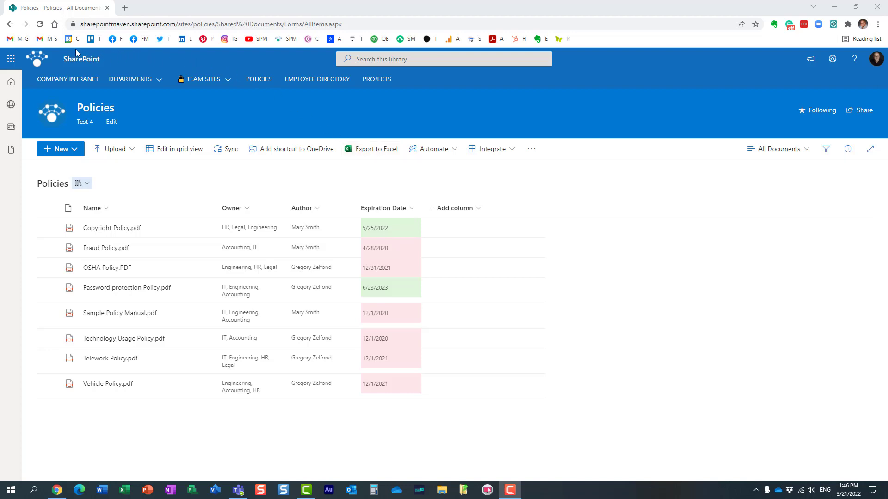
mouse_move(199, 187)
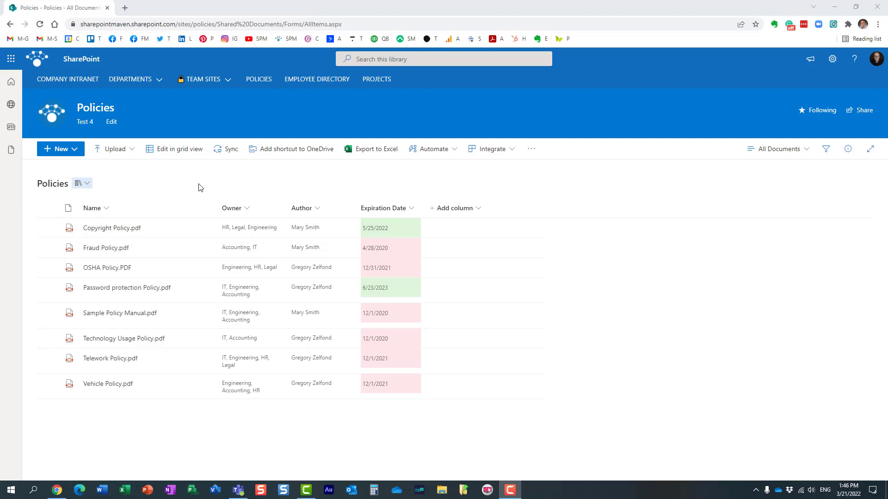
Switch from the Policies library to the Projects list via site navigation
click(377, 79)
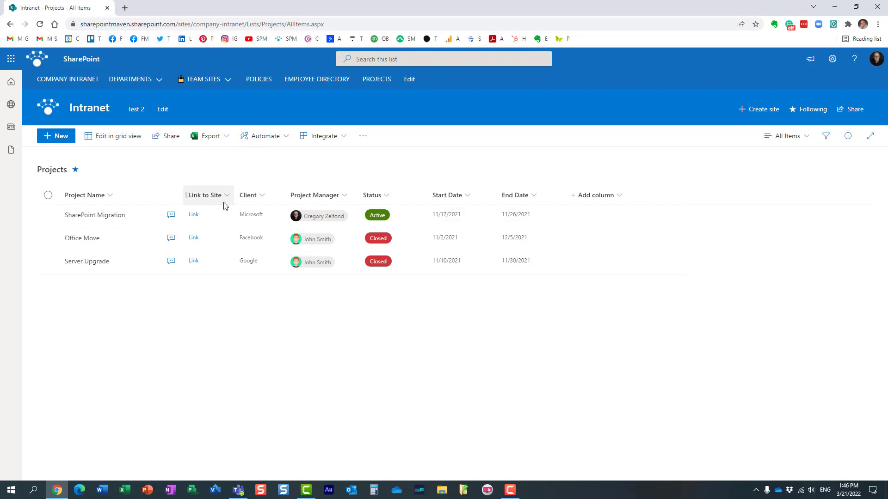
mouse_move(351, 360)
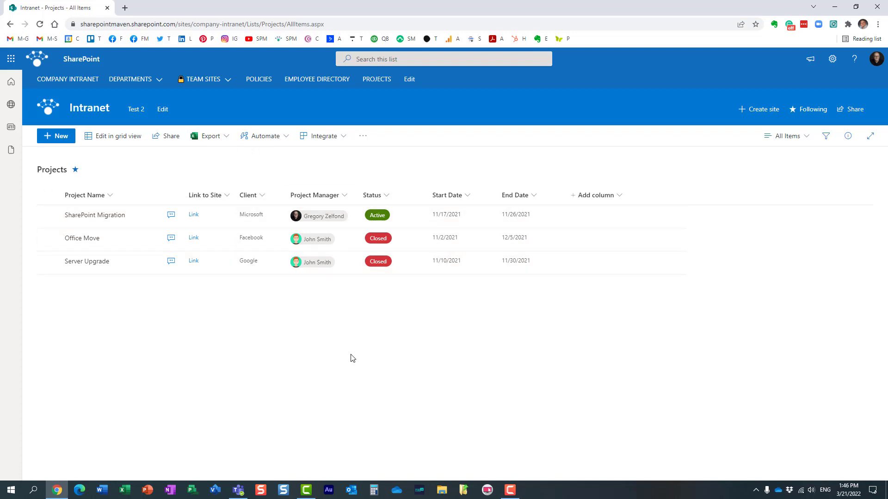
mouse_move(405, 373)
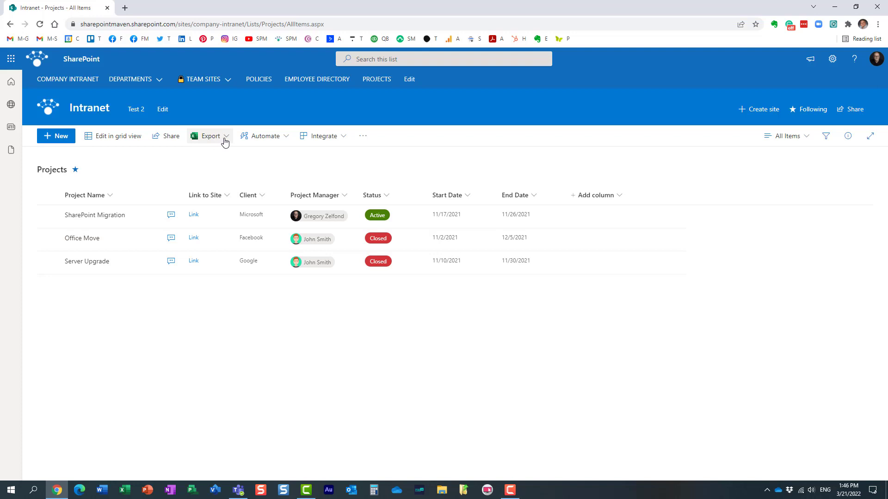
Check the Projects list's export options, then head back to the Policies library
click(210, 135)
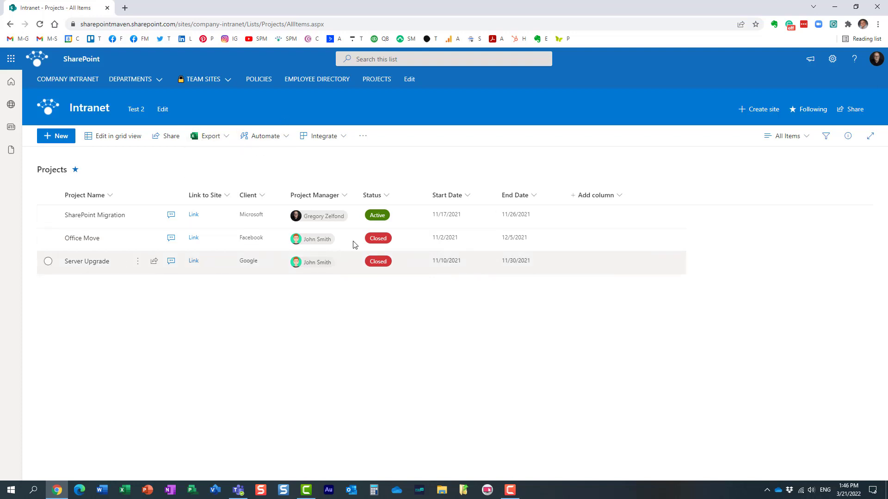
click(258, 78)
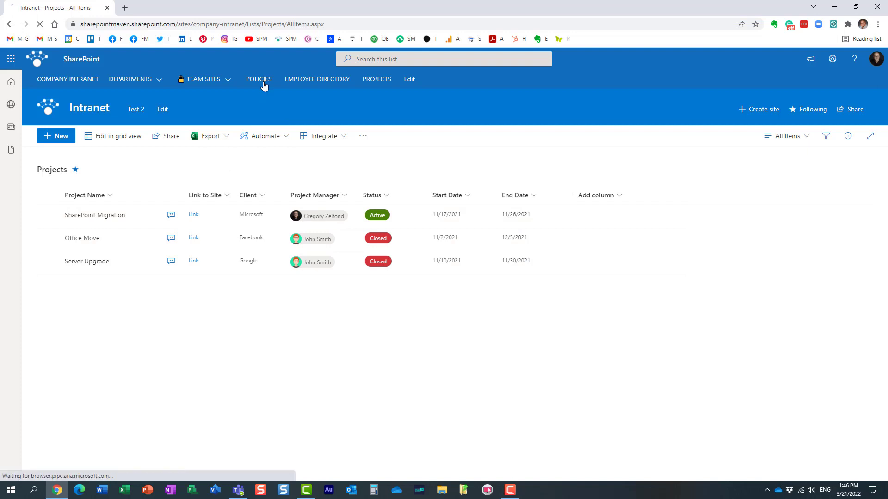
Export the Policies library to Excel, downloading the query.iqy file to the browser
click(258, 79)
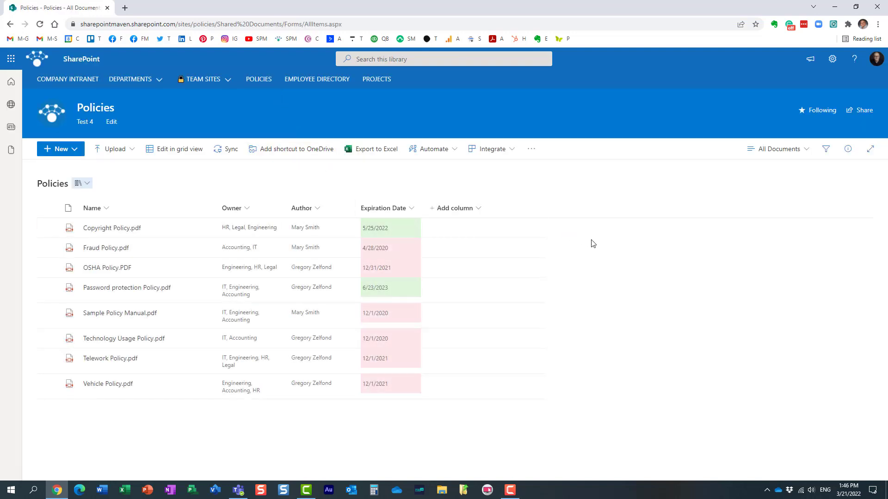
mouse_move(405, 182)
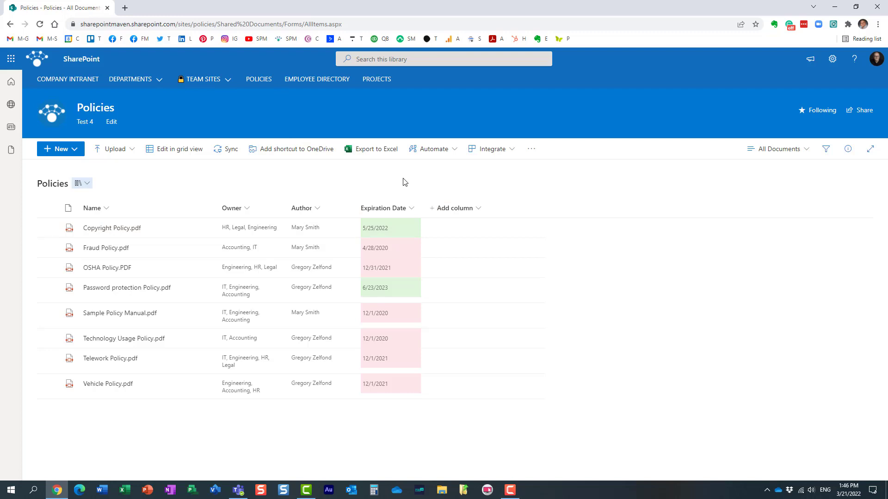
mouse_move(295, 192)
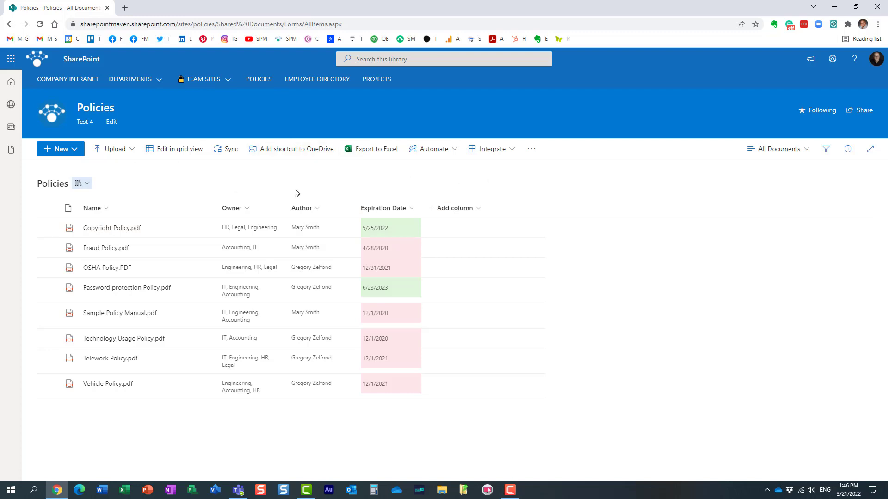
mouse_move(369, 149)
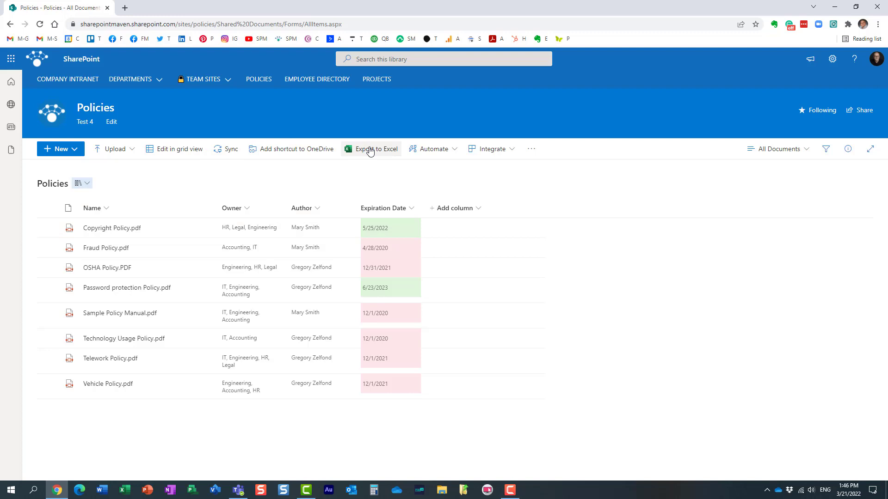
mouse_move(224, 189)
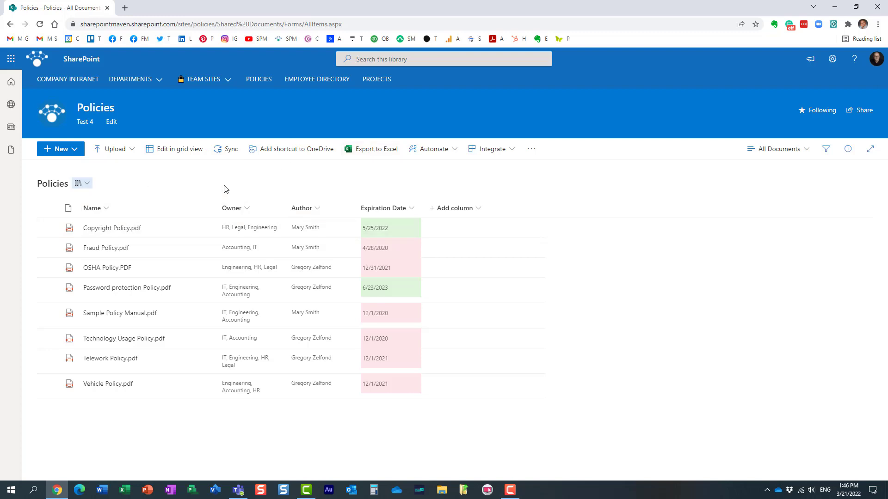
click(371, 149)
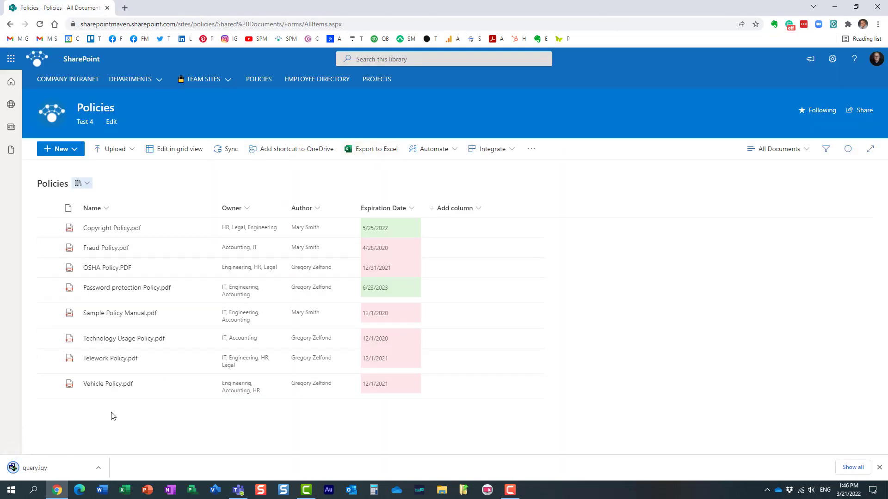
click(99, 468)
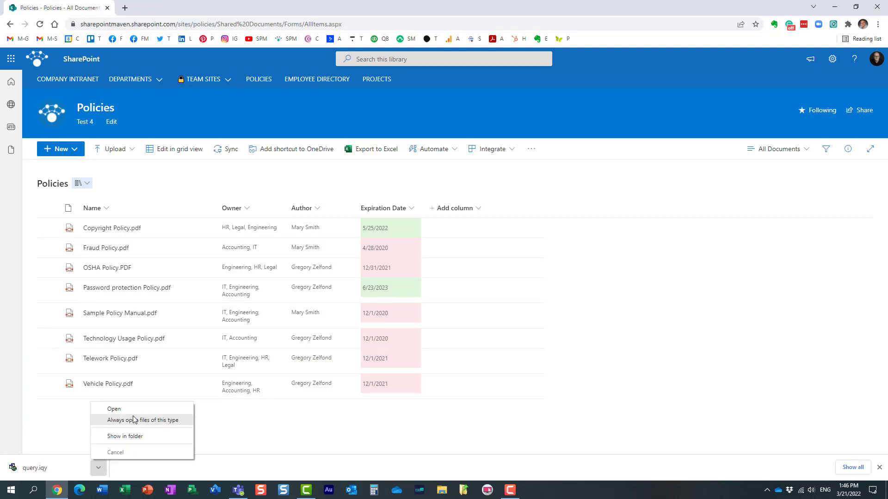
Load query.iqy in Excel, enabling its data connection so the Policies table appears
click(114, 409)
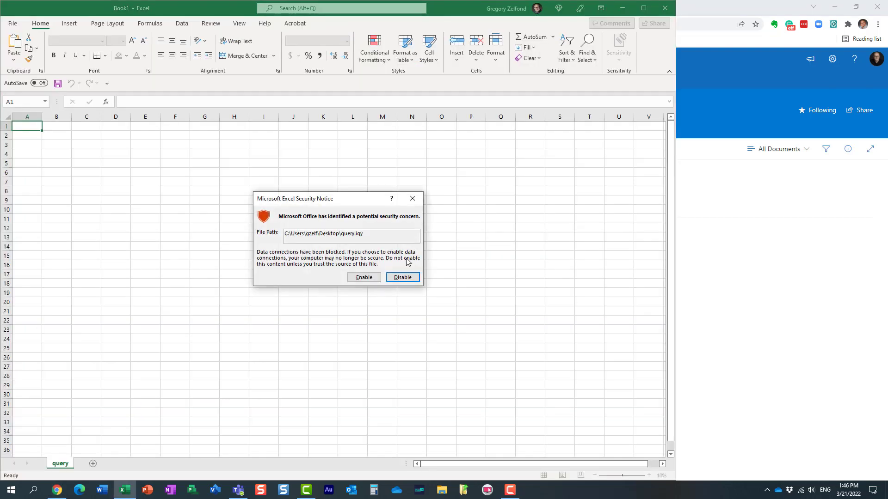
click(363, 276)
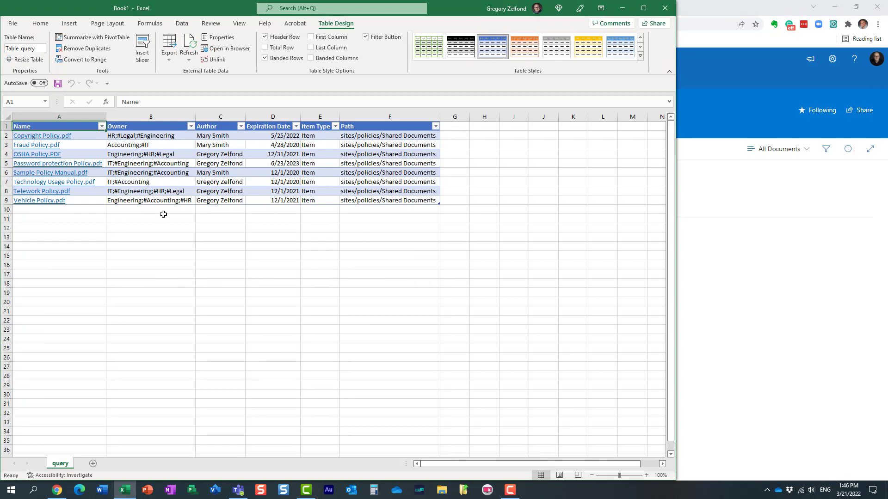
mouse_move(158, 261)
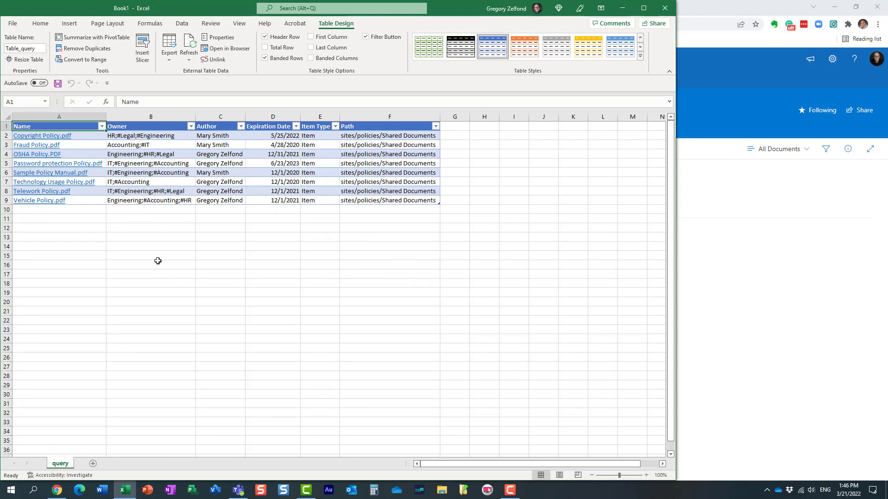
mouse_move(51, 145)
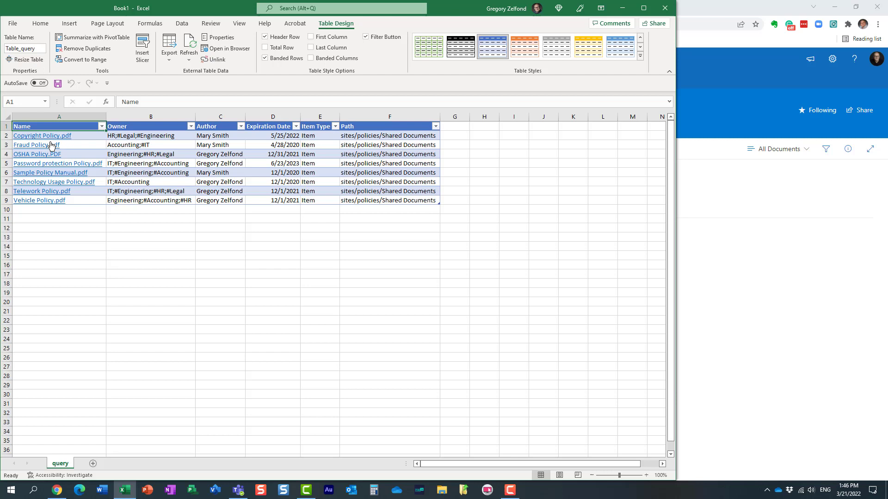
mouse_move(123, 146)
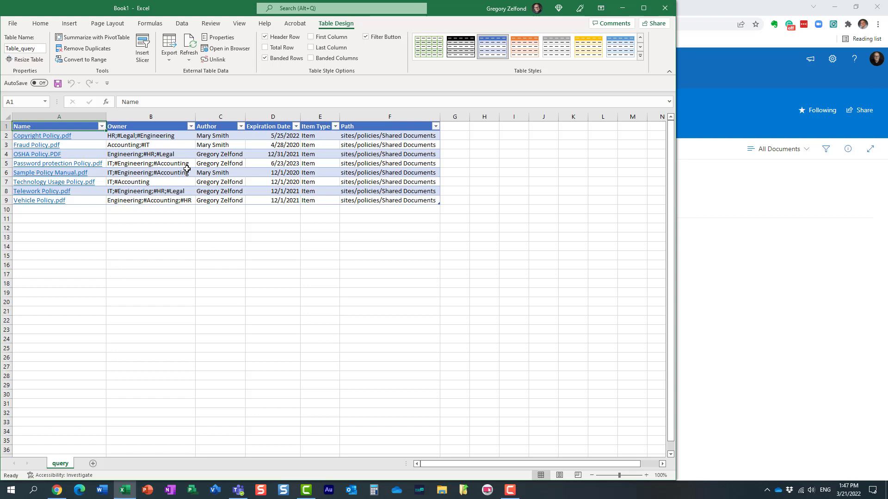
mouse_move(261, 167)
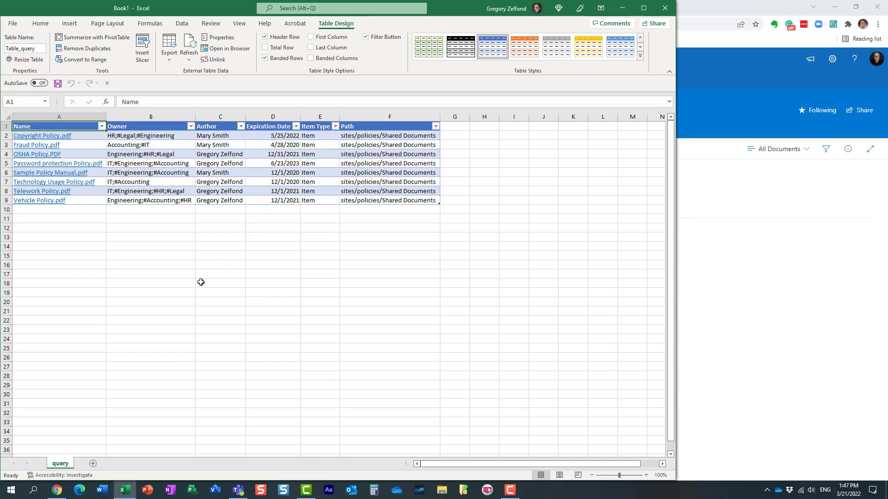
mouse_move(203, 261)
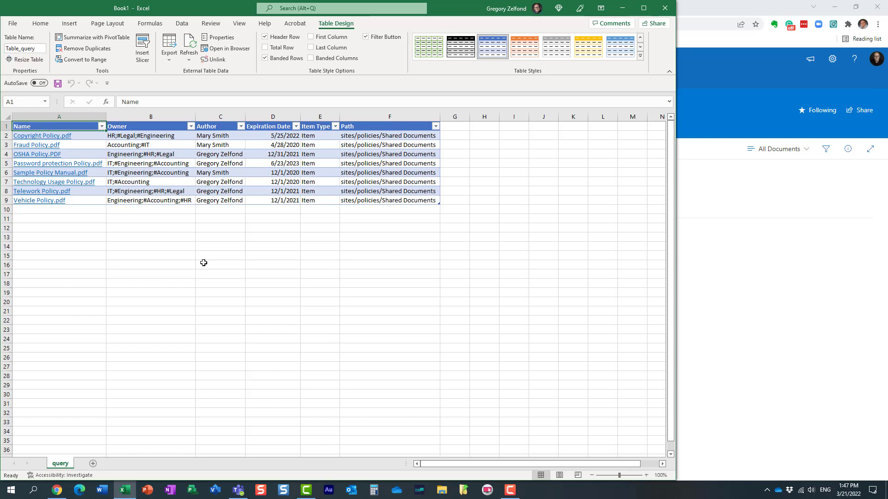
mouse_move(319, 316)
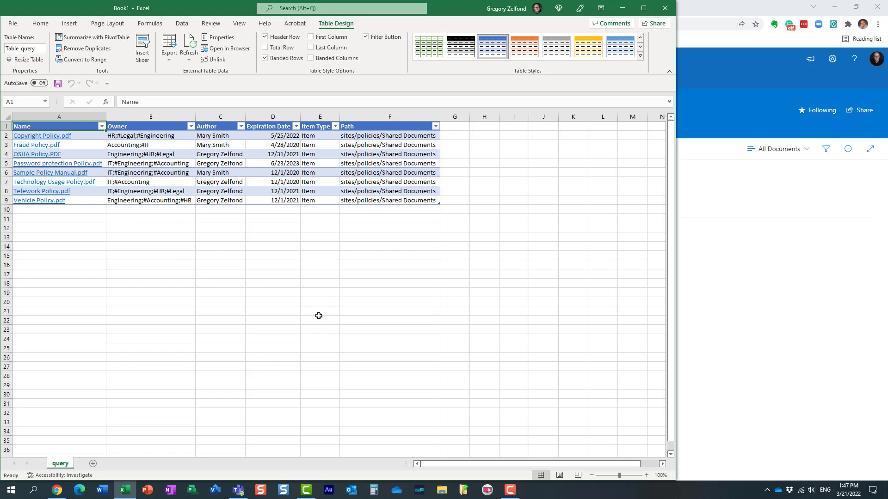
mouse_move(234, 281)
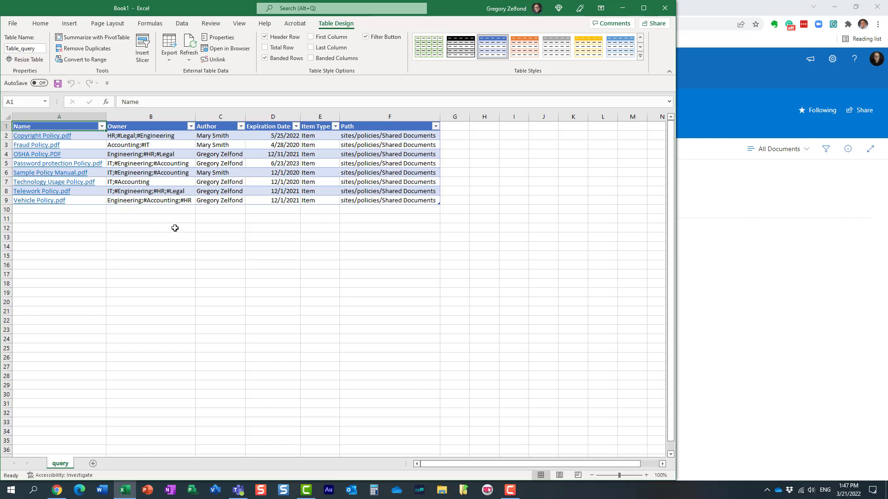
mouse_move(120, 139)
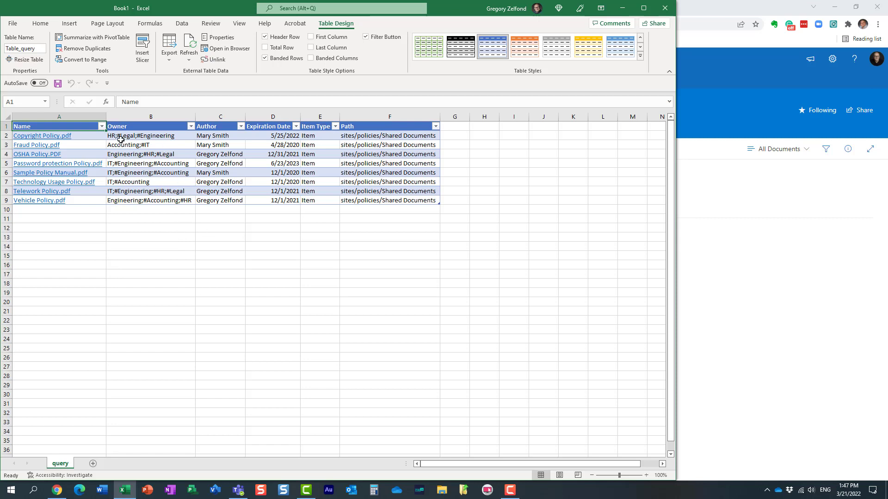
mouse_move(687, 65)
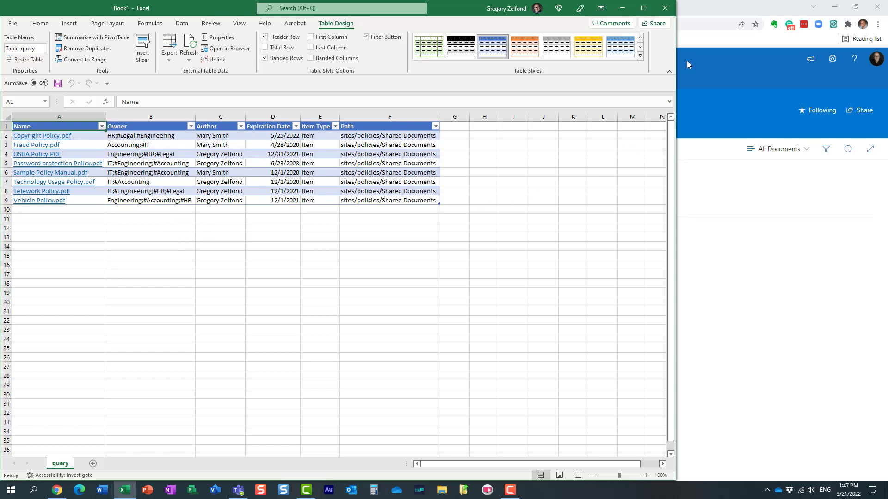
mouse_move(325, 256)
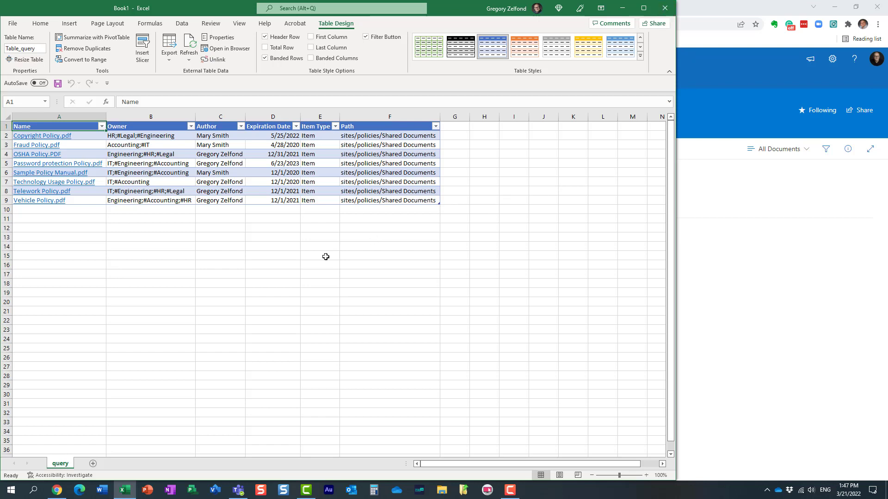
mouse_move(293, 261)
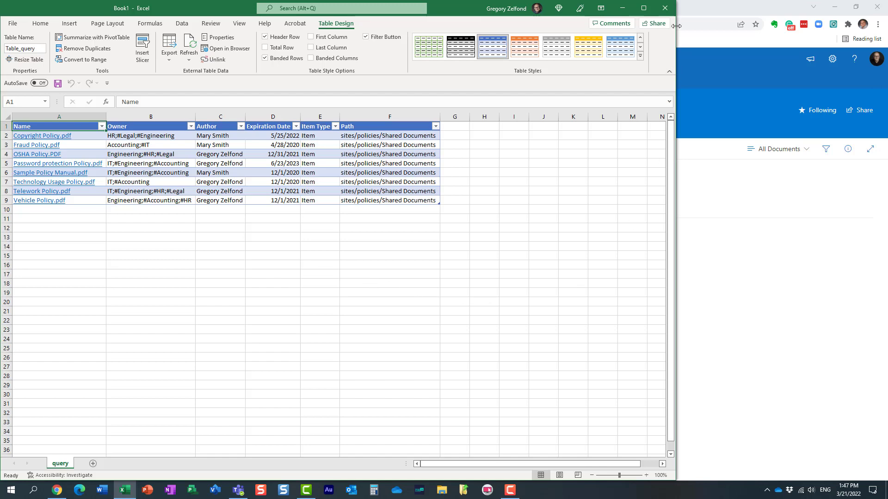
Close the exported Policies workbook, choosing Don't Save
click(664, 9)
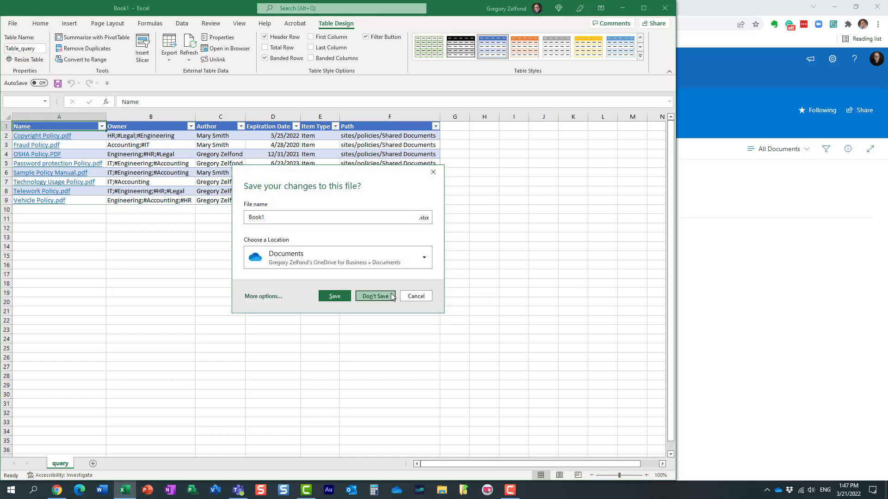
click(374, 296)
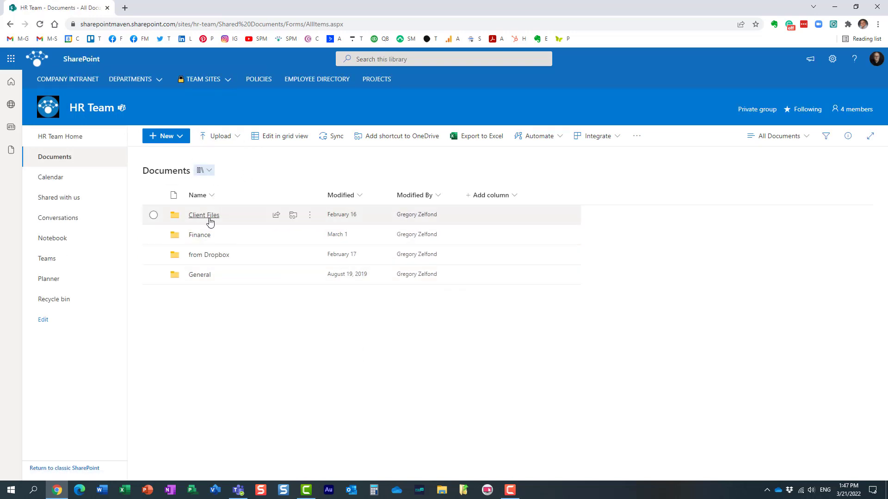
Browse the Finance and from Dropbox folders, then export the whole Documents library to Excel
click(204, 214)
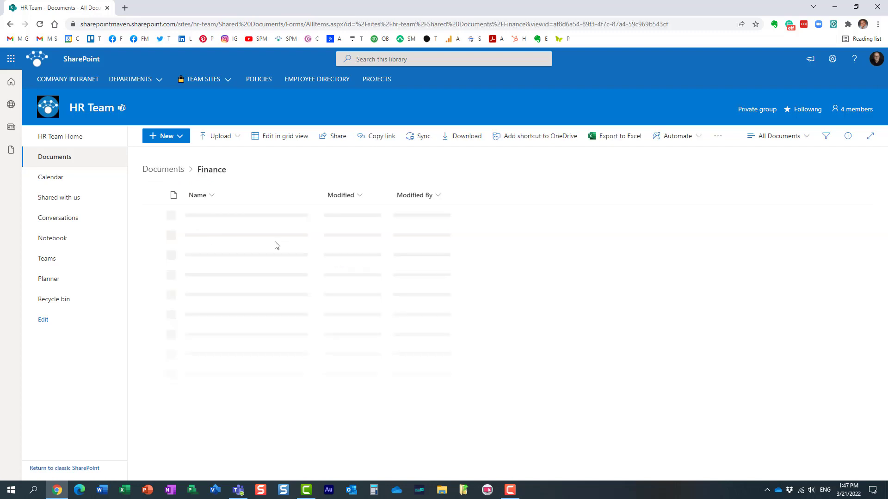
click(163, 169)
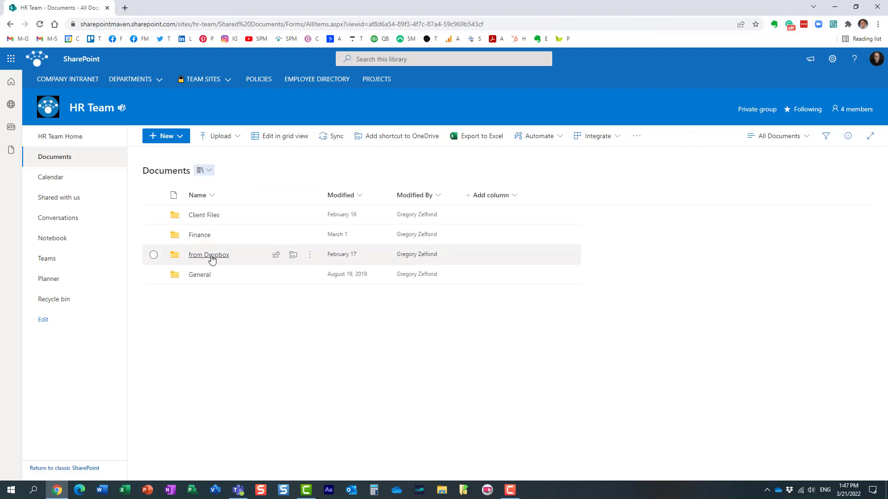
click(208, 254)
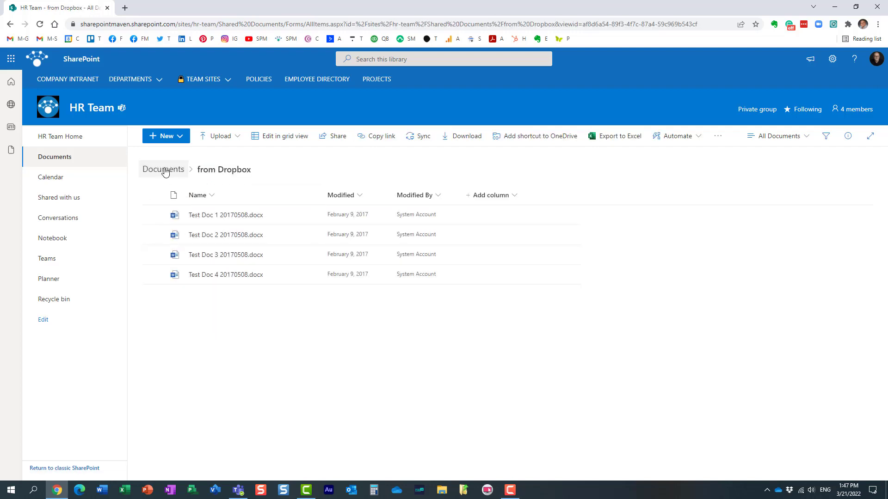
click(162, 169)
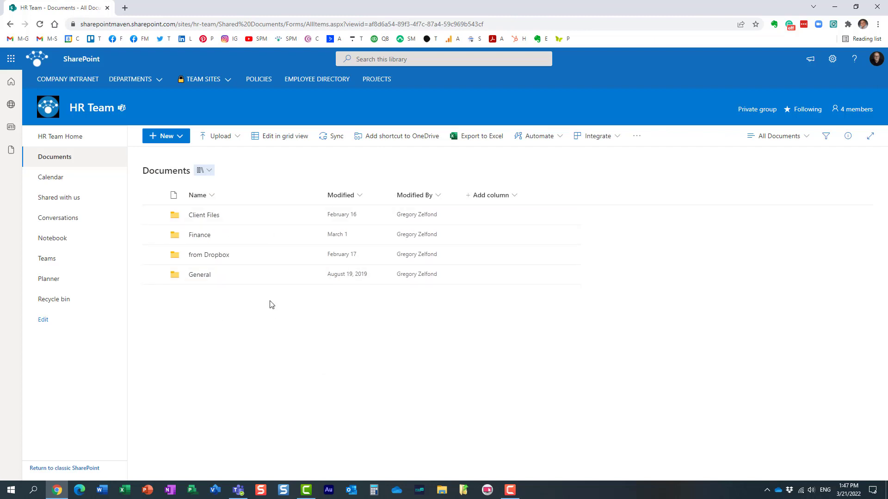
mouse_move(477, 136)
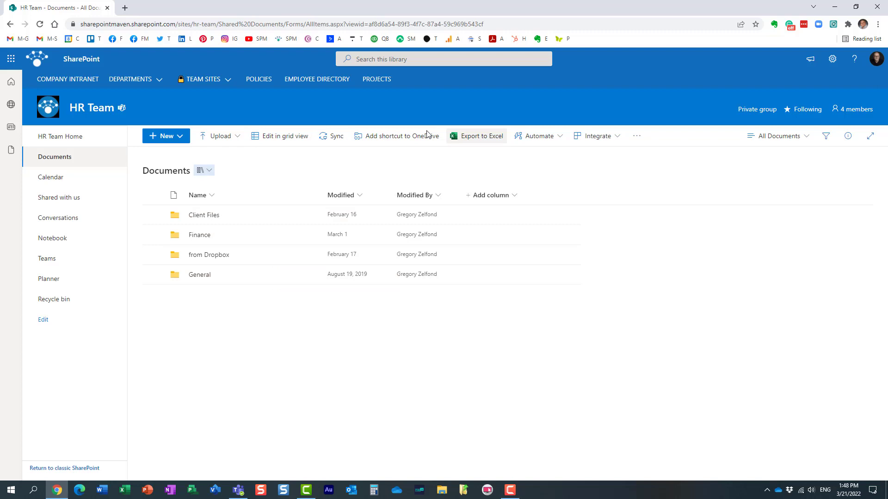
click(481, 136)
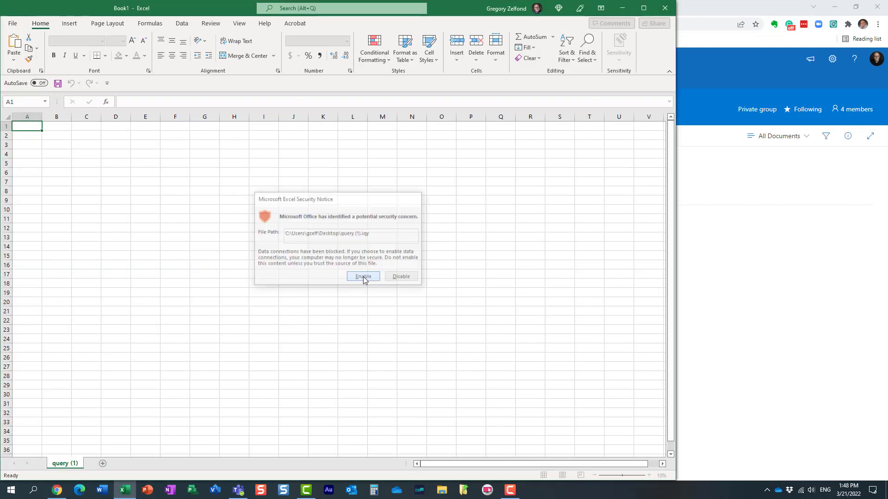
Enable the data connection so the HR Team library table loads, then return to the browser
click(363, 276)
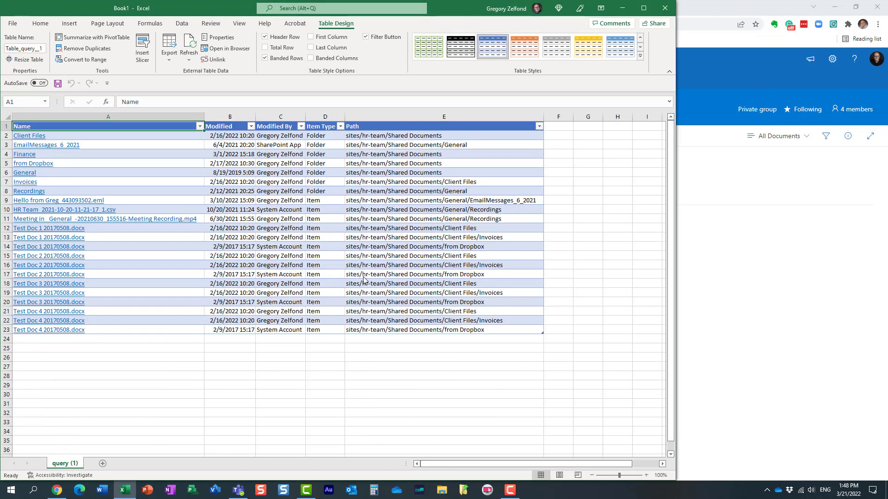
mouse_move(244, 412)
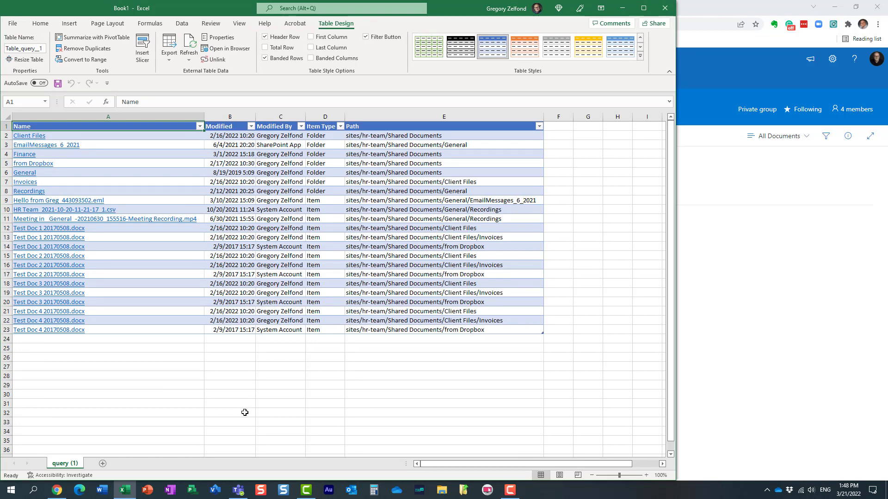
mouse_move(129, 210)
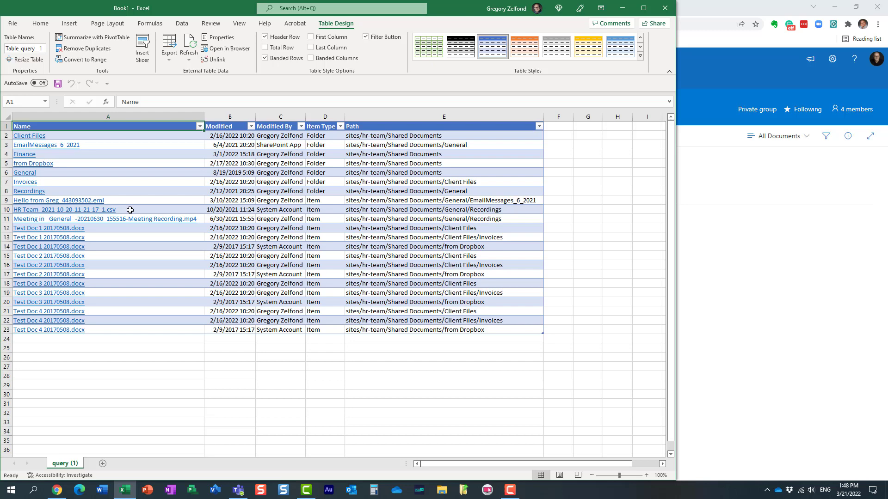
mouse_move(188, 339)
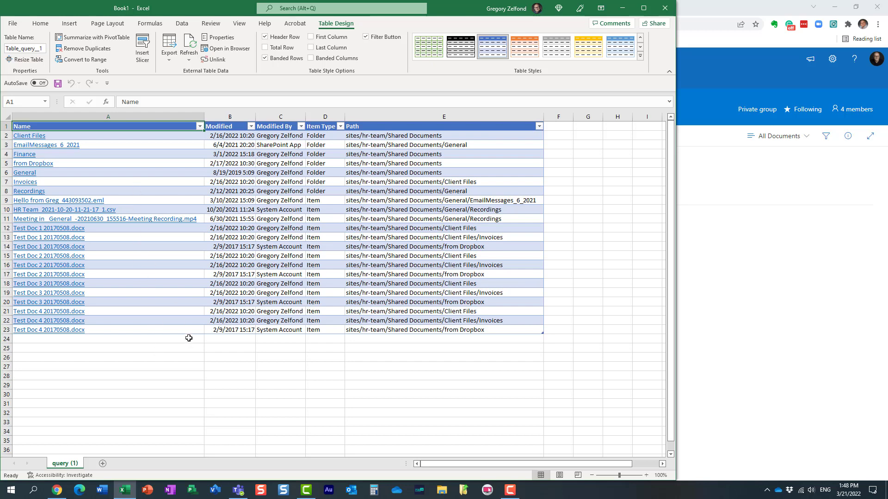
mouse_move(326, 340)
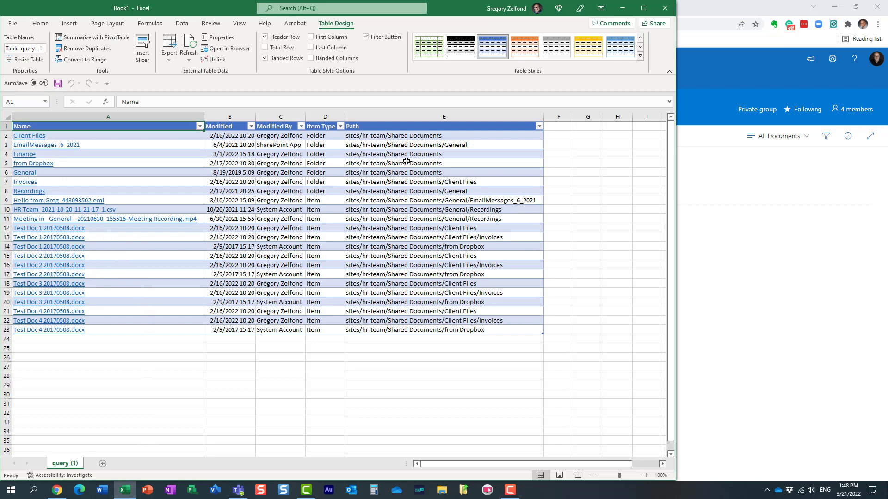
mouse_move(416, 135)
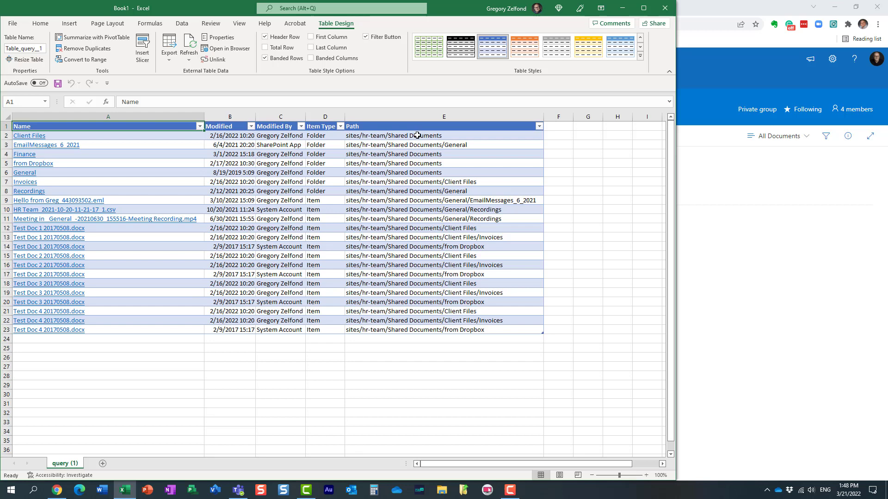
click(443, 135)
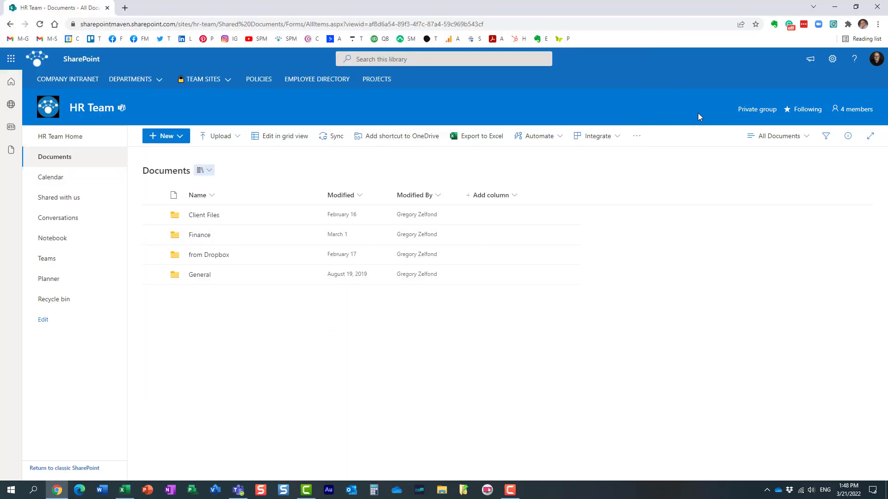
mouse_move(231, 335)
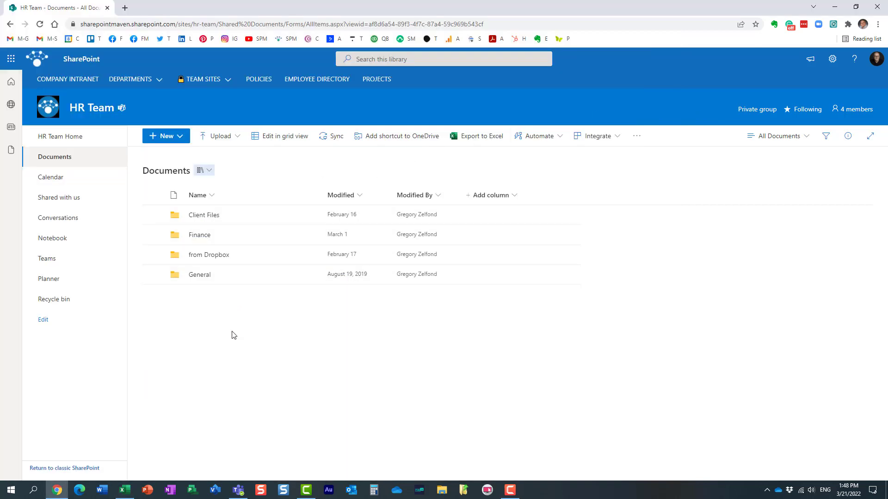
mouse_move(212, 219)
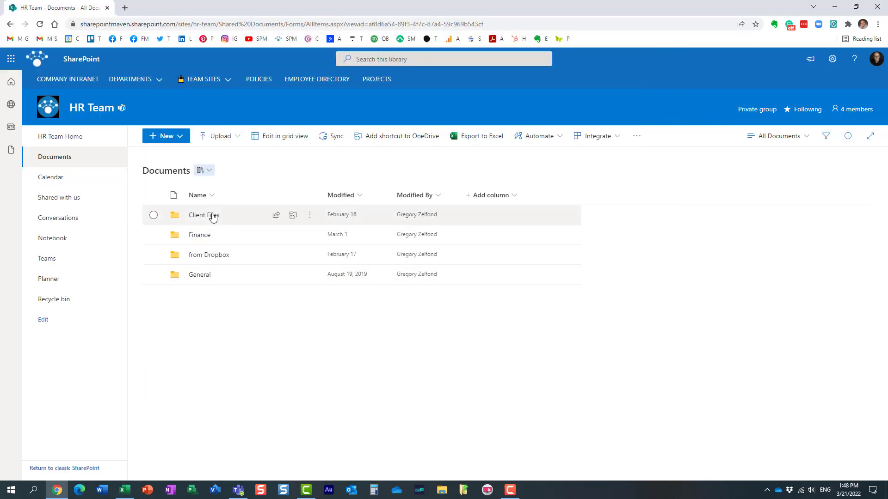
mouse_move(246, 311)
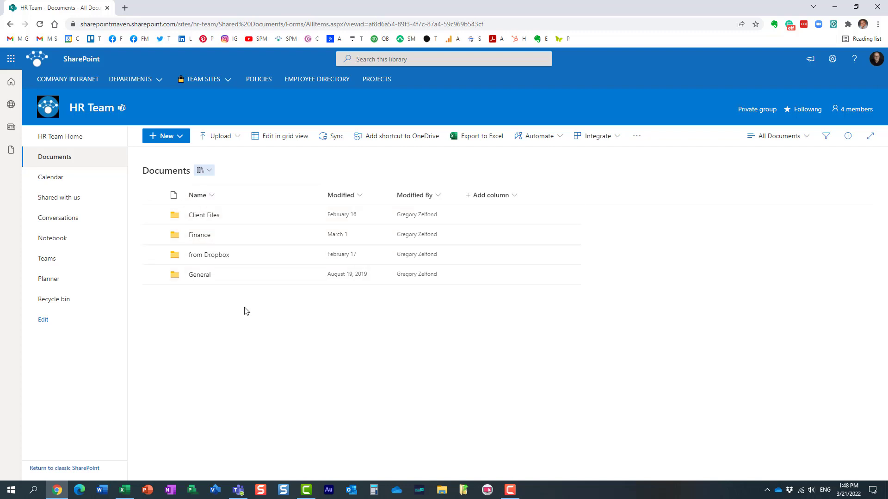
mouse_move(252, 328)
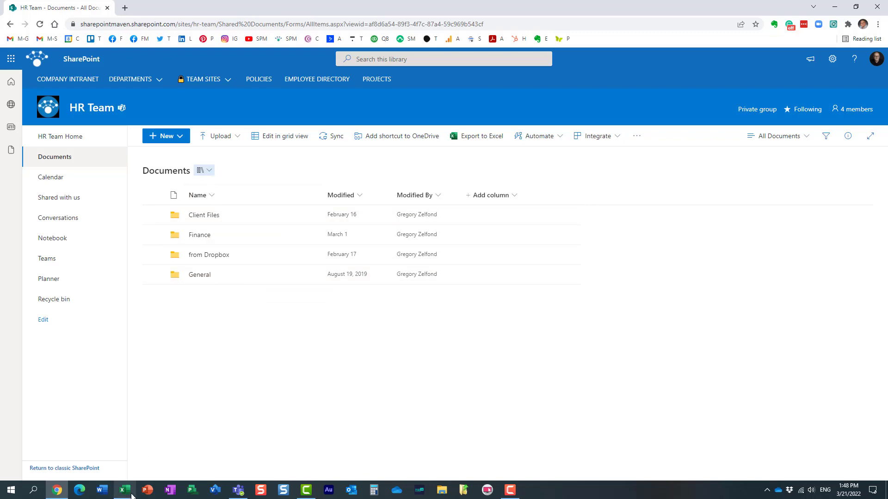
Return to the workbook and highlight the Path values of the General folder items
click(475, 135)
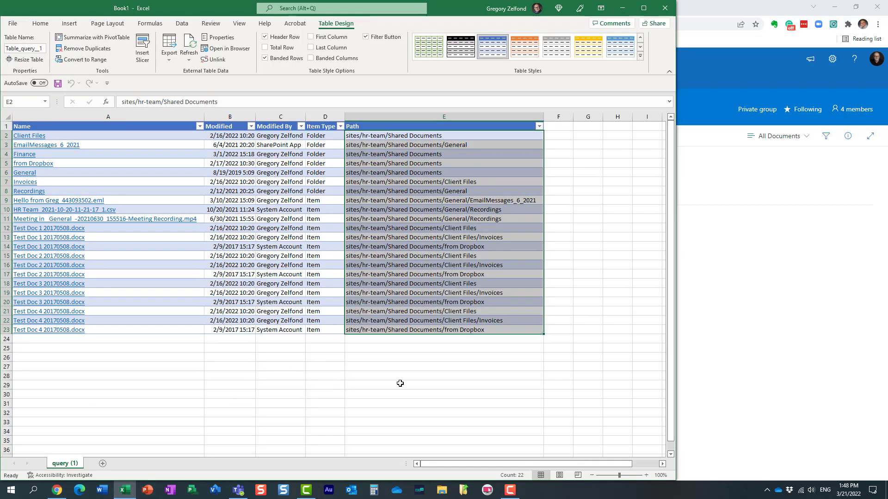
click(442, 385)
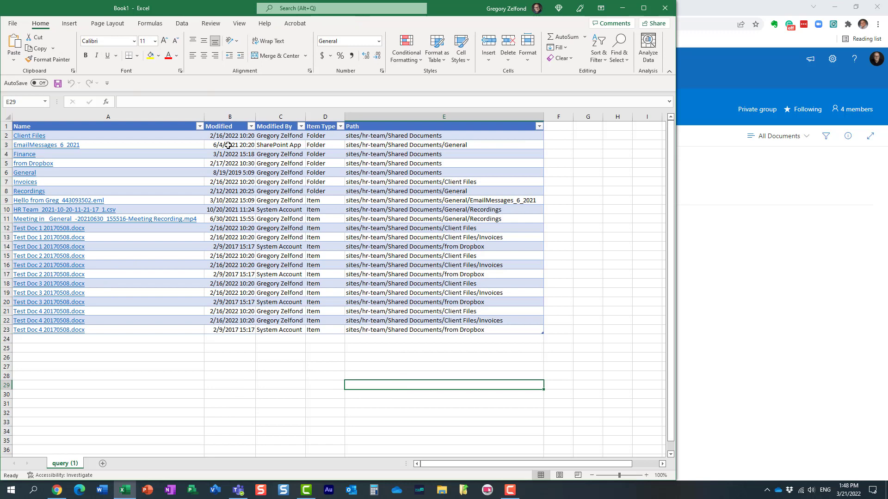
mouse_move(100, 228)
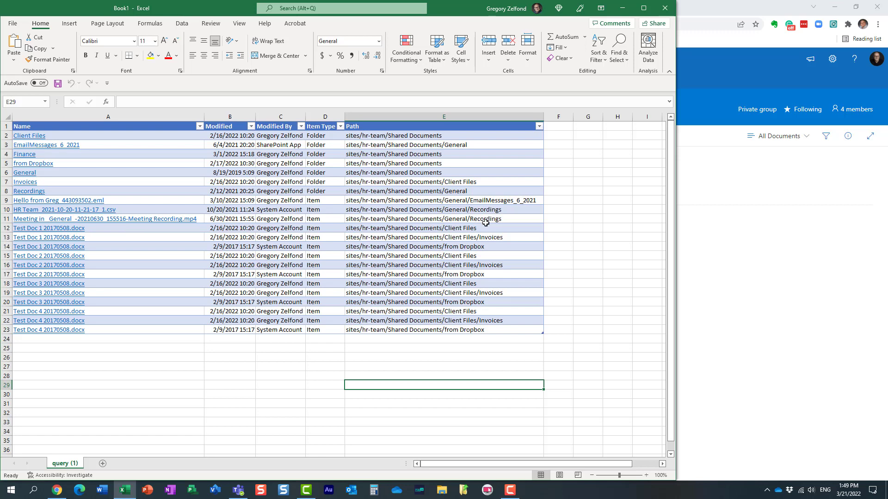
click(443, 227)
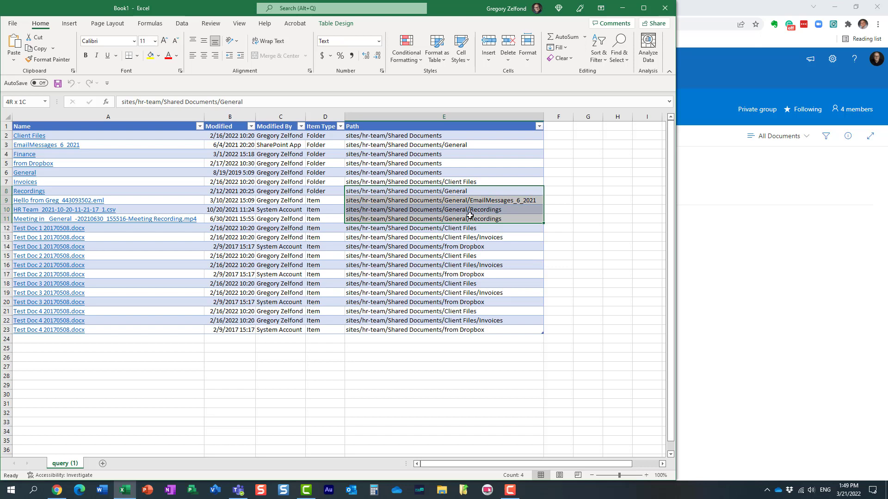
click(469, 201)
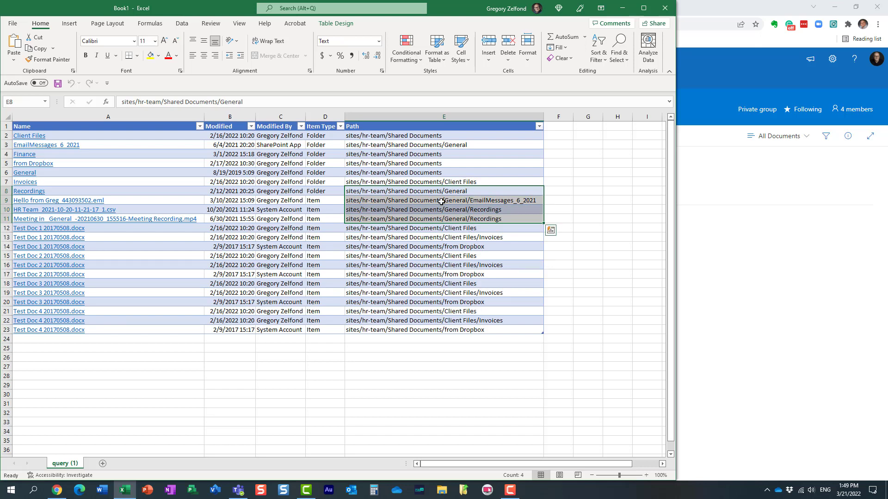
mouse_move(455, 407)
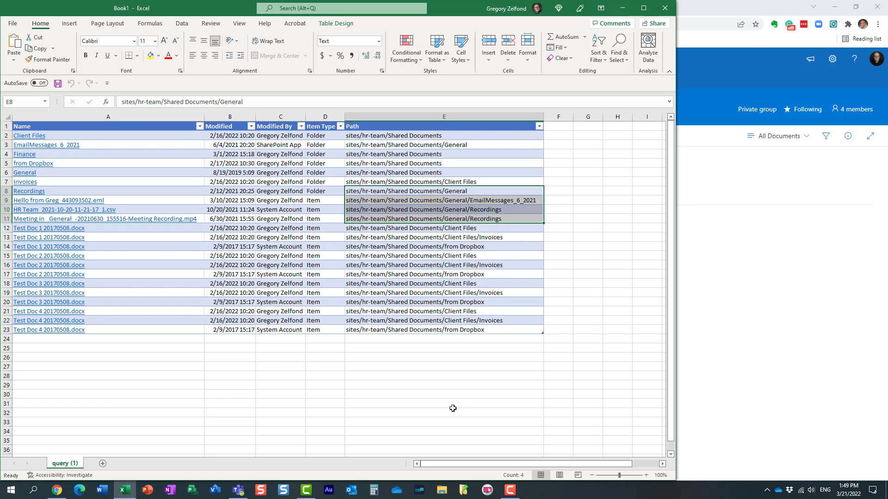
mouse_move(448, 398)
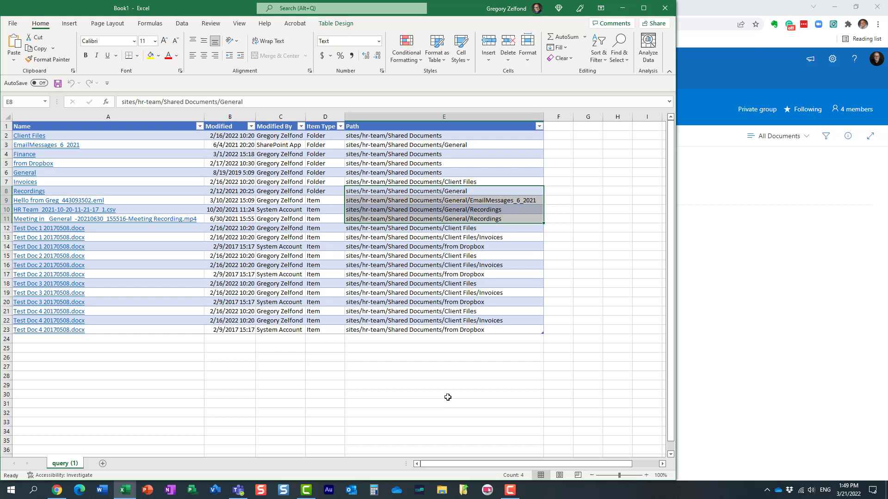
mouse_move(422, 283)
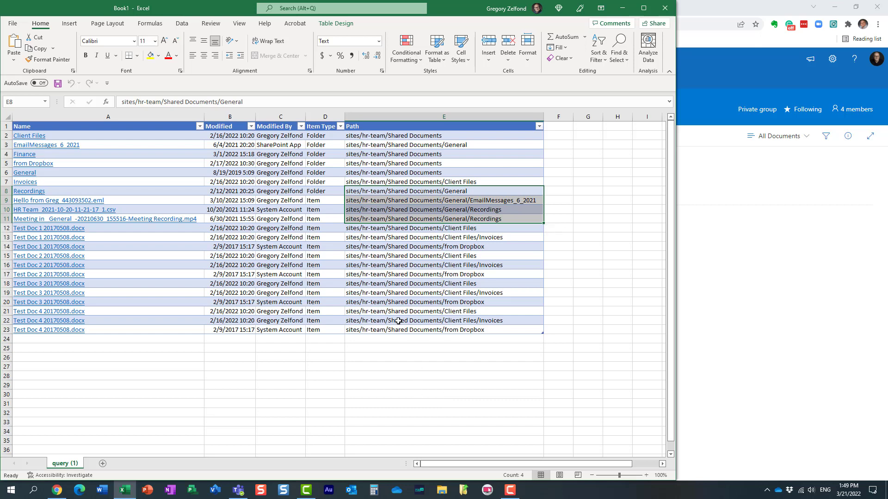
mouse_move(446, 181)
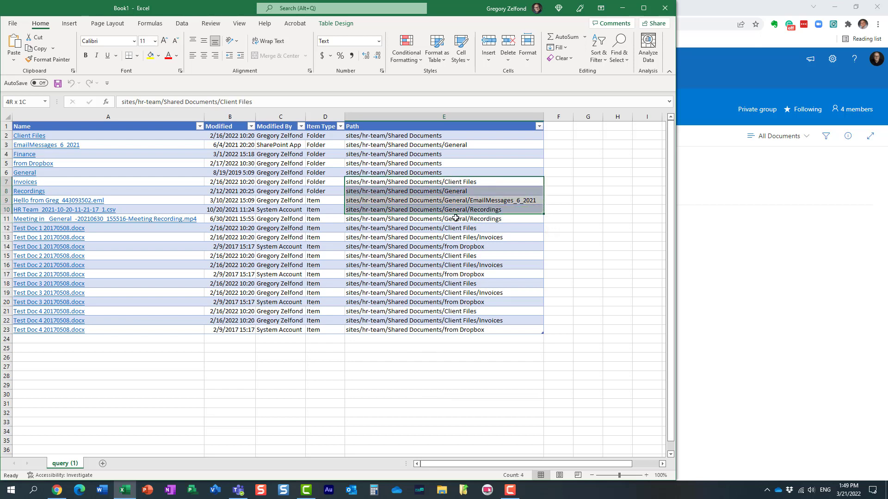
Highlight the paths from Invoices through Recordings, then clear the selection below the table
click(443, 218)
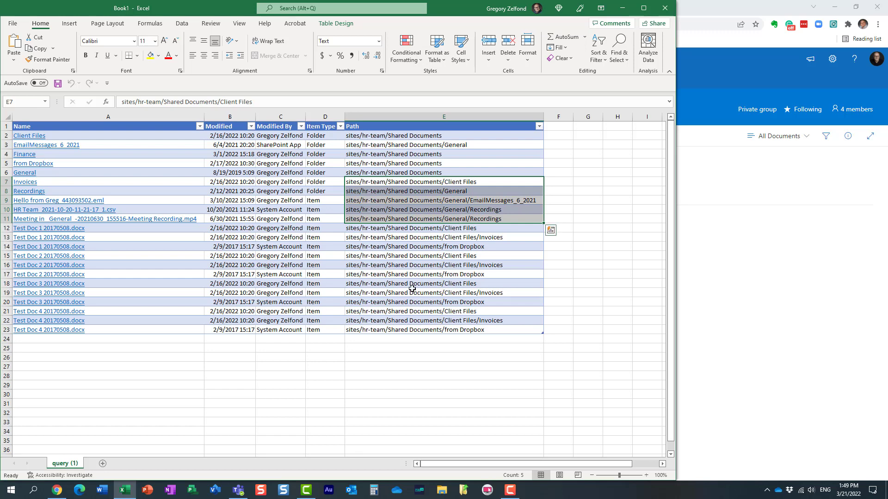
mouse_move(458, 176)
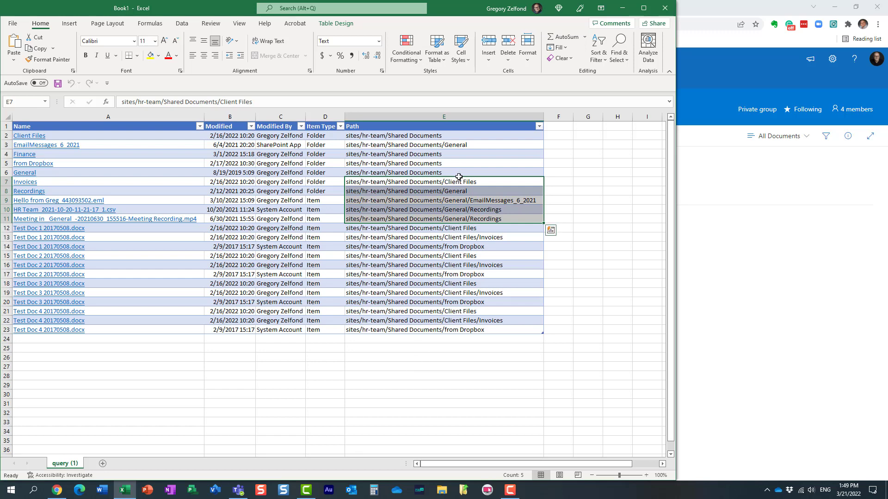
mouse_move(452, 233)
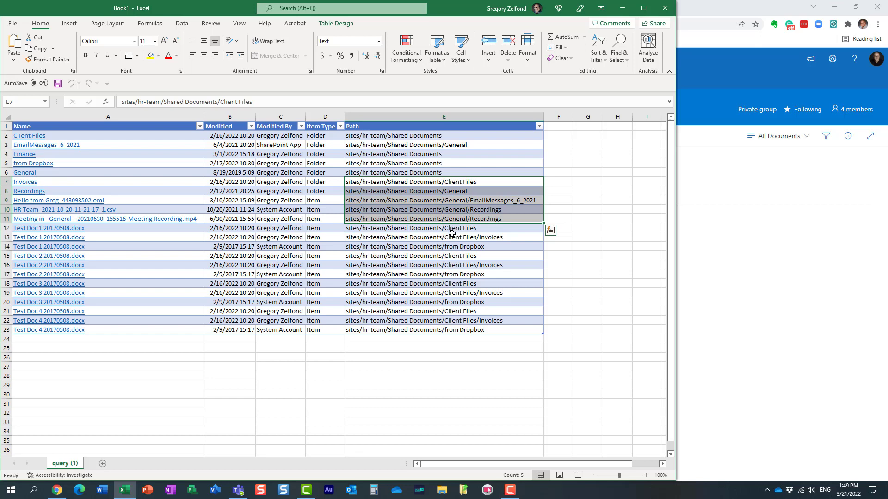
mouse_move(453, 339)
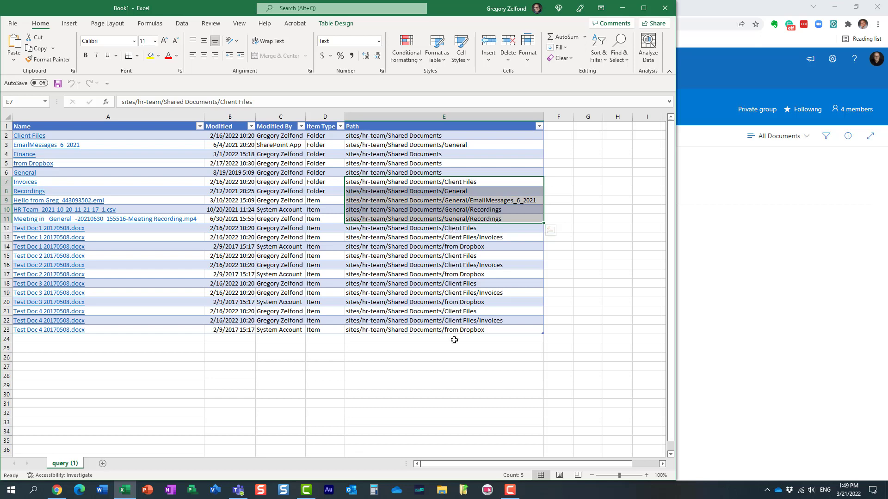
mouse_move(473, 300)
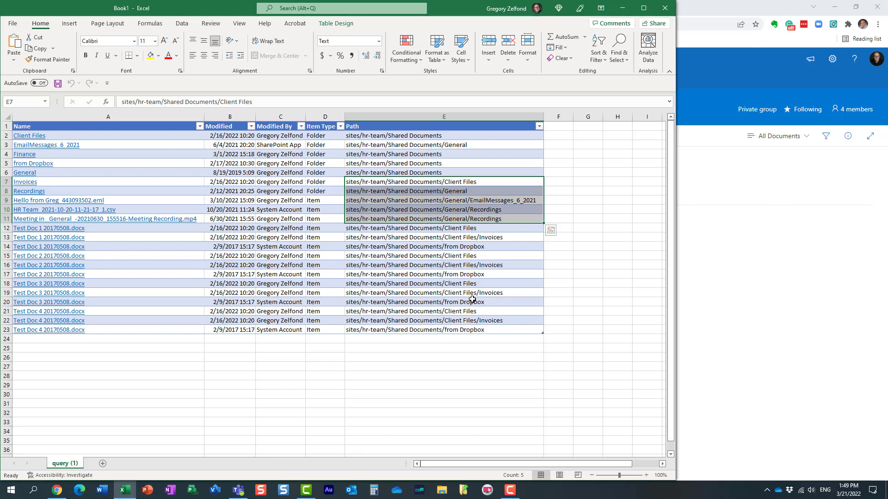
mouse_move(432, 216)
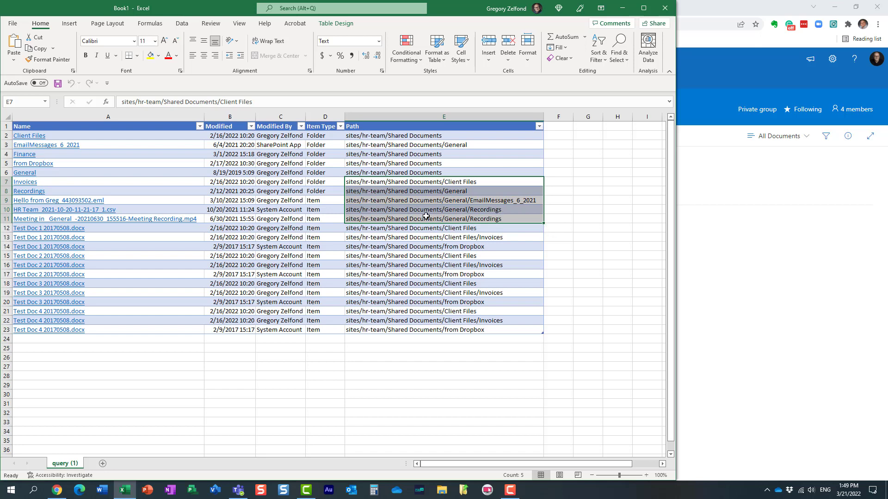
mouse_move(390, 215)
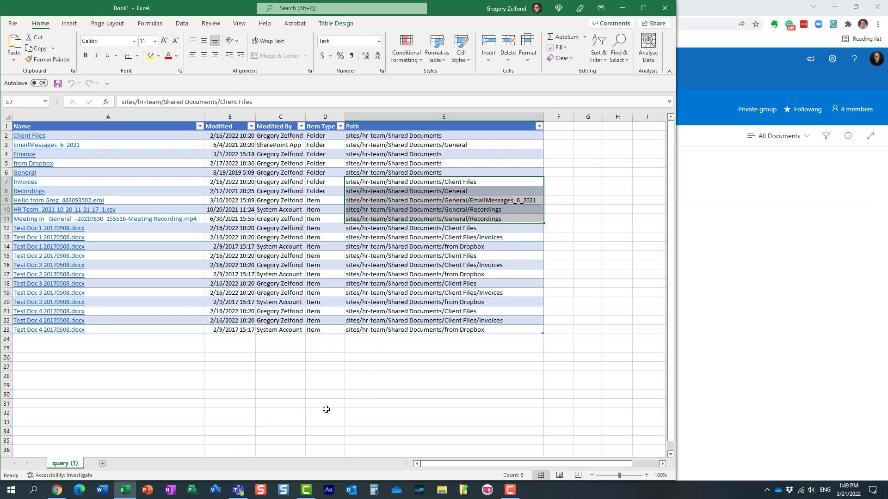
mouse_move(247, 415)
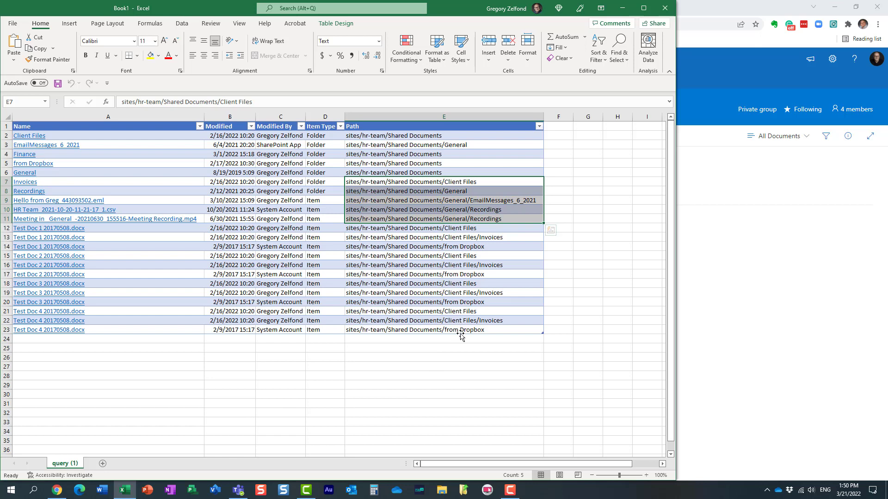
mouse_move(408, 347)
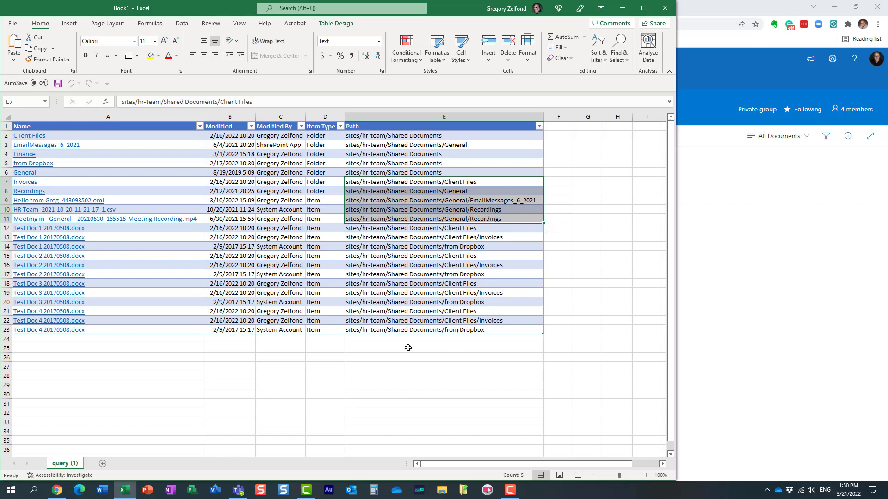
mouse_move(434, 286)
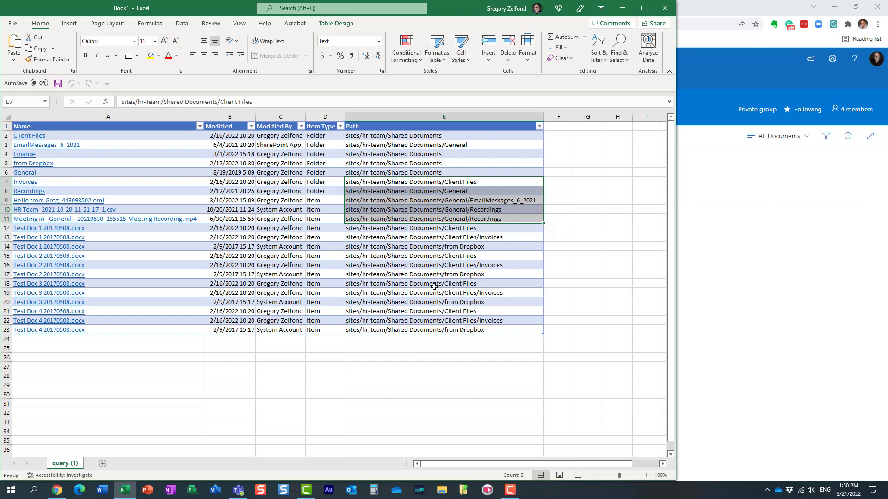
mouse_move(434, 330)
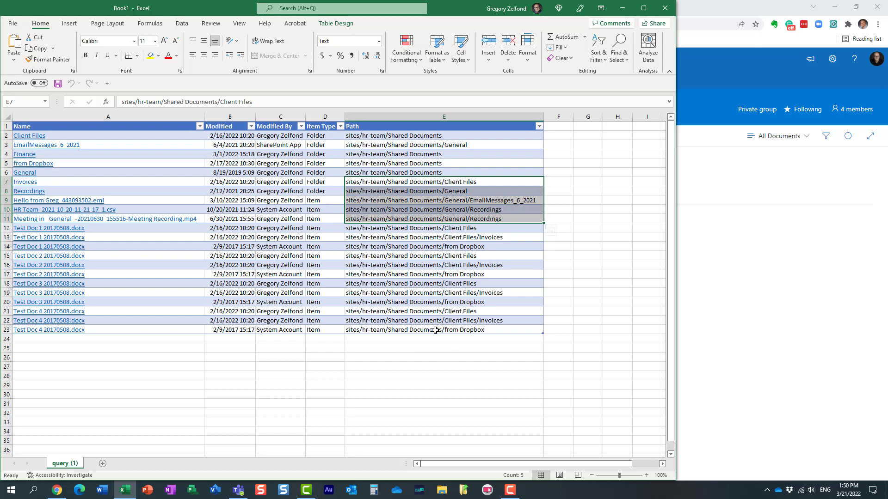
click(444, 348)
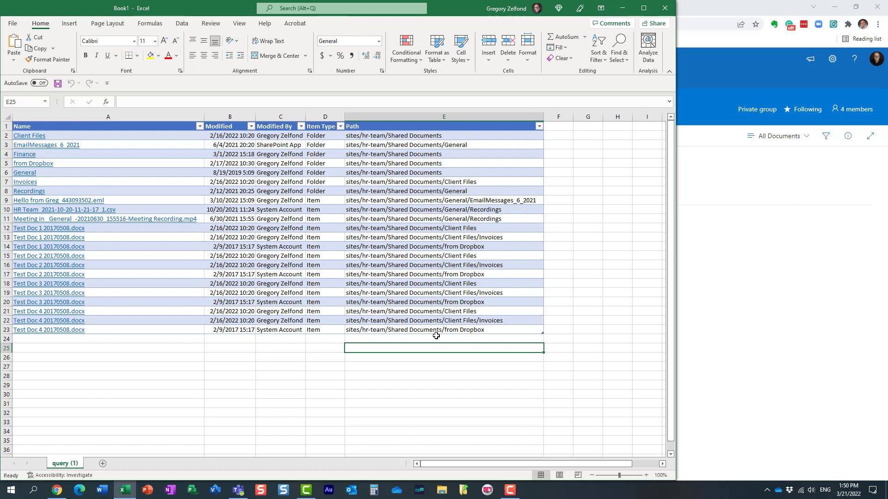
click(443, 338)
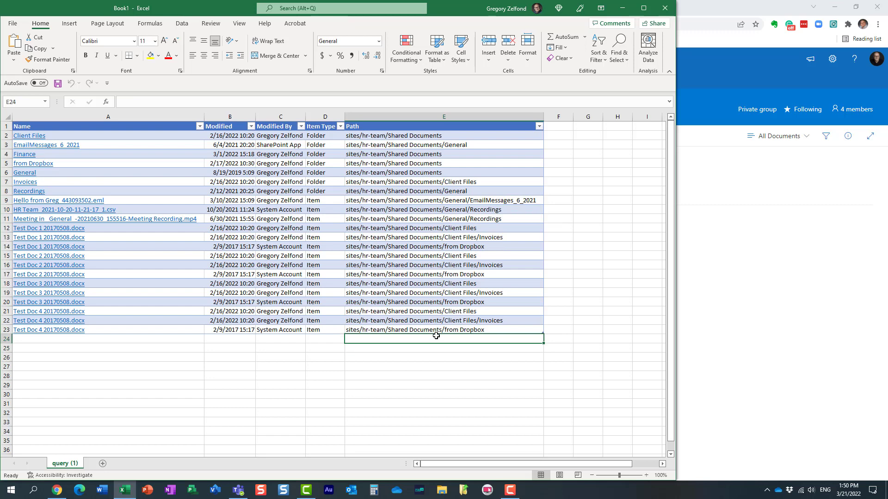